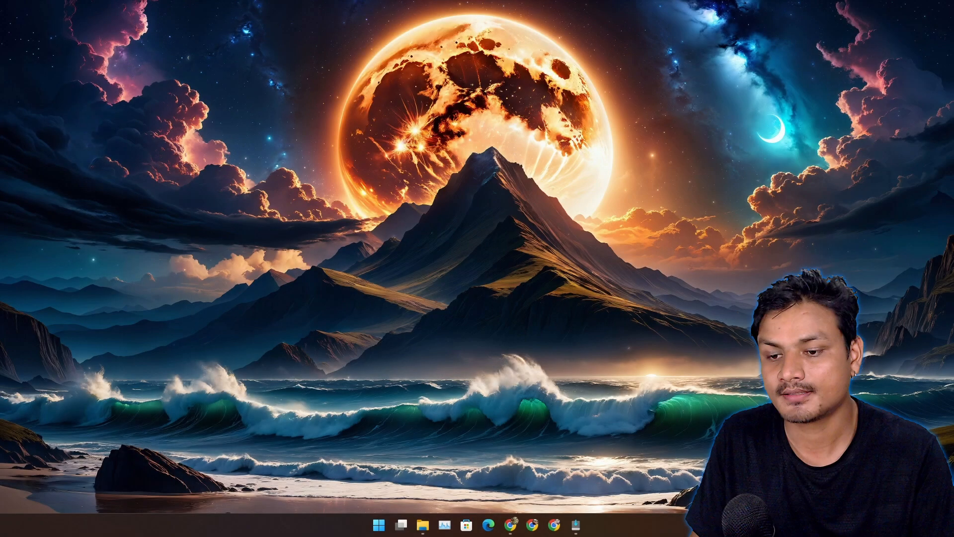
Step: View the WingetUI GitHub README in Chrome, then launch WingetUI to Discover Packages
click(511, 524)
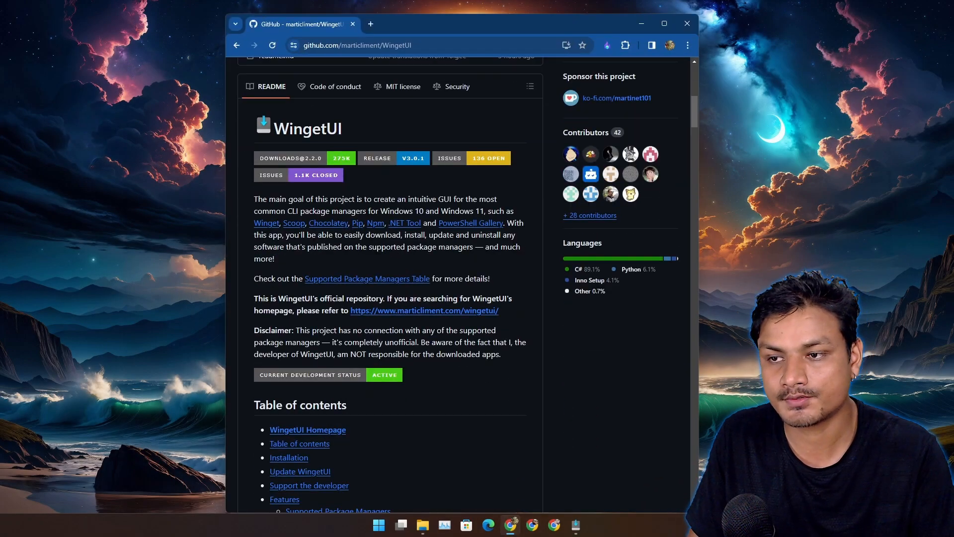
scroll(up, 3)
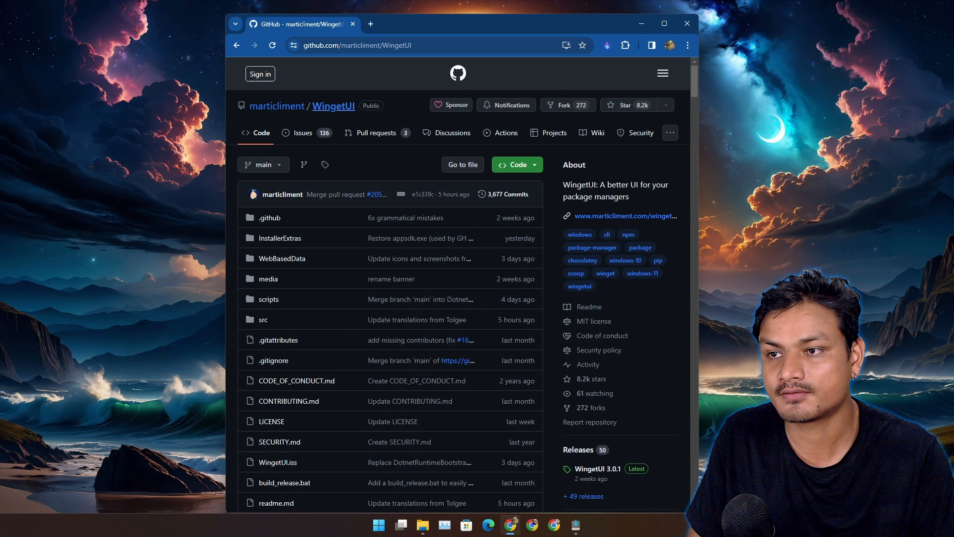
click(574, 524)
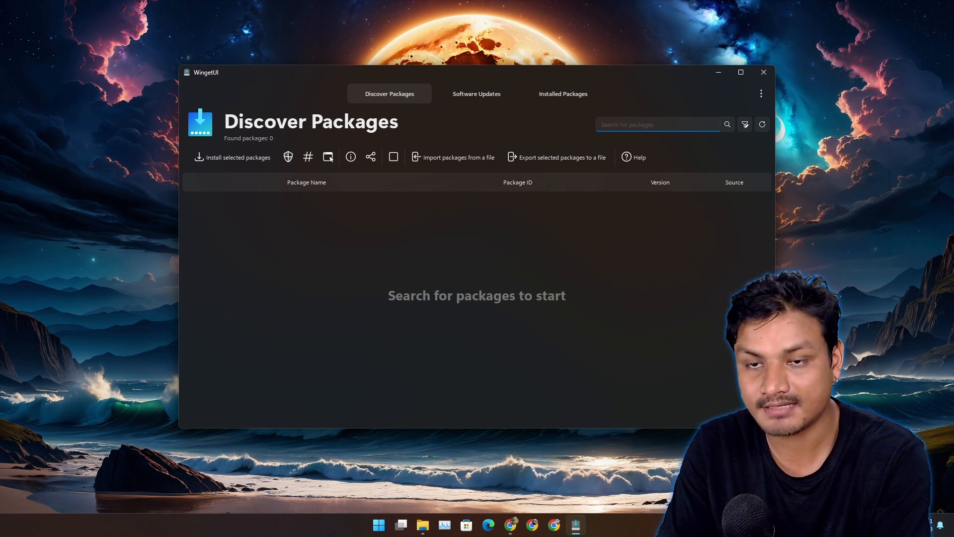
Step: Search WingetUI for 7zip and vlc, check 7-Zip's install options, then list 12 updates
text(7zip)
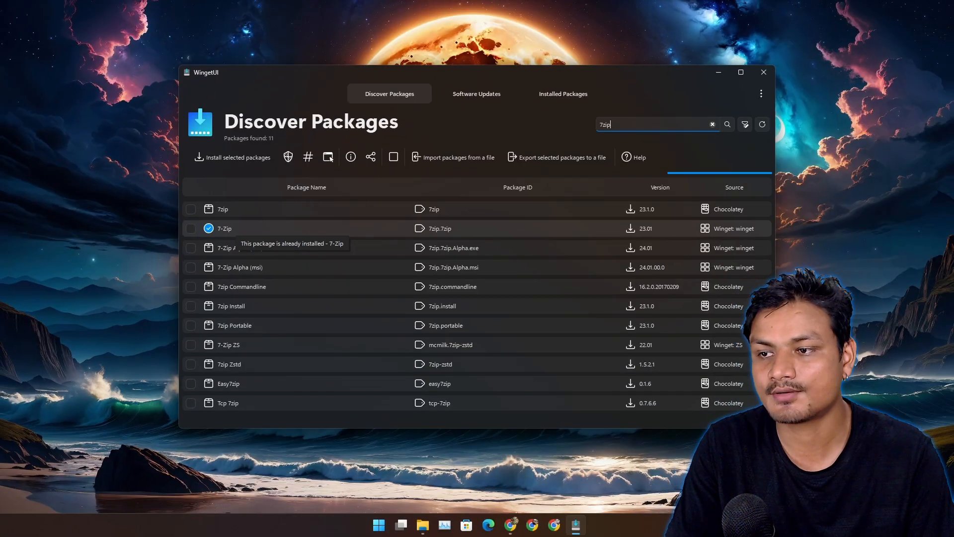
right_click(224, 229)
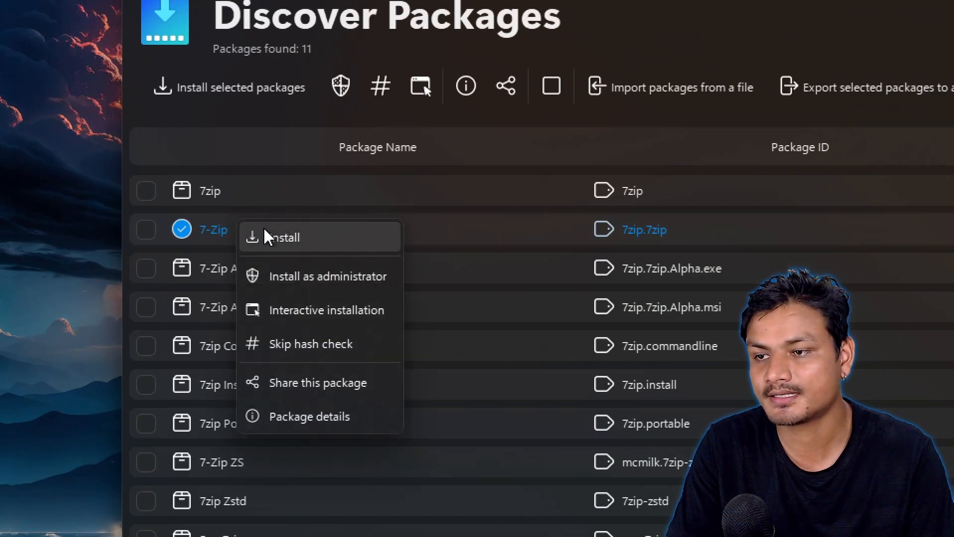
mouse_move(325, 310)
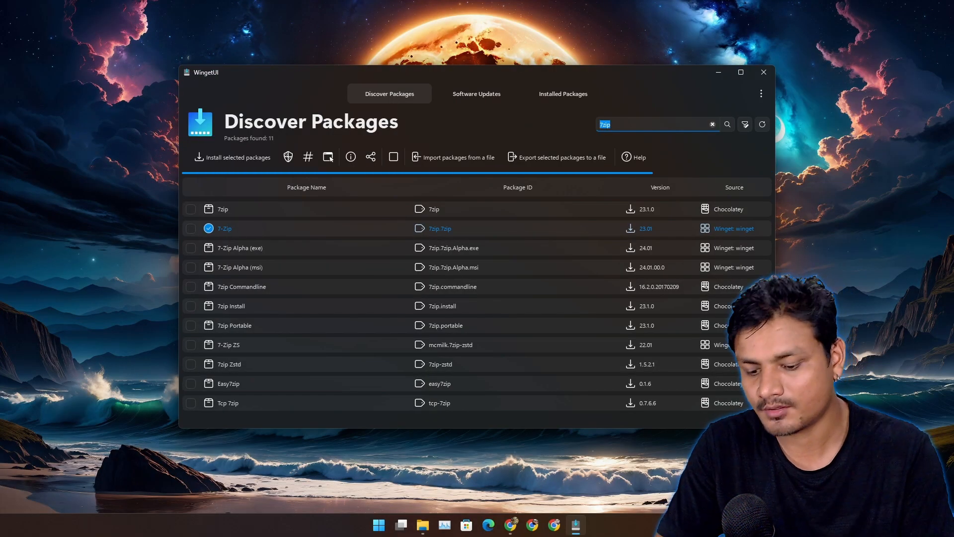
text(vl)
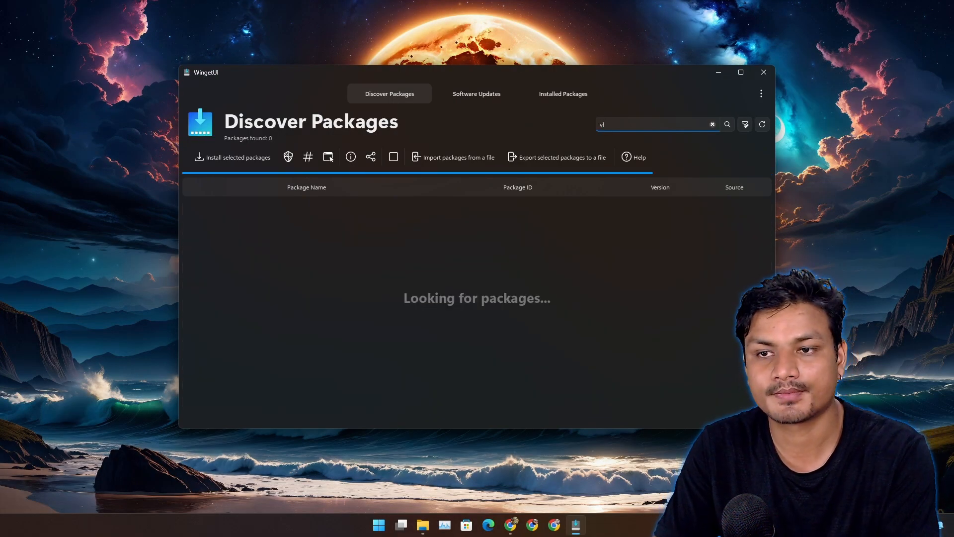
text(c)
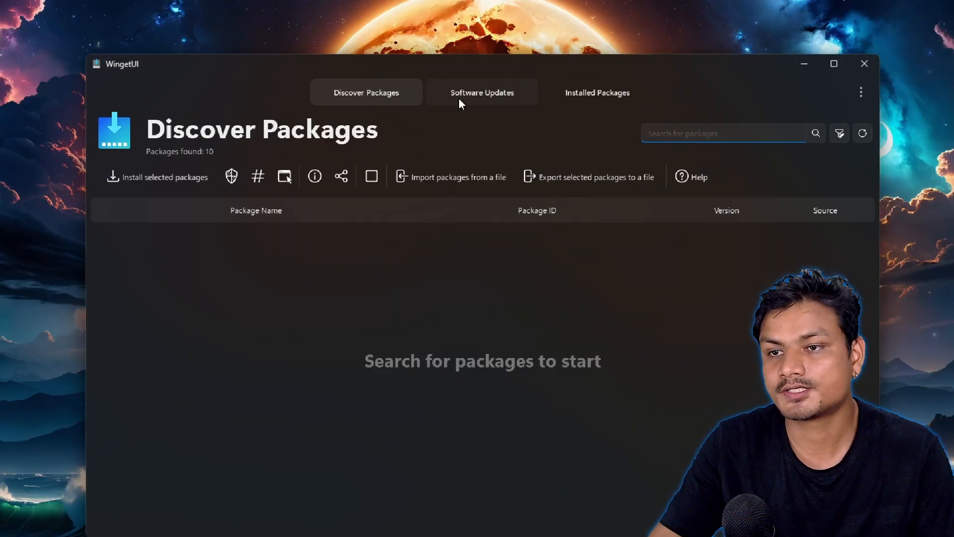
click(482, 93)
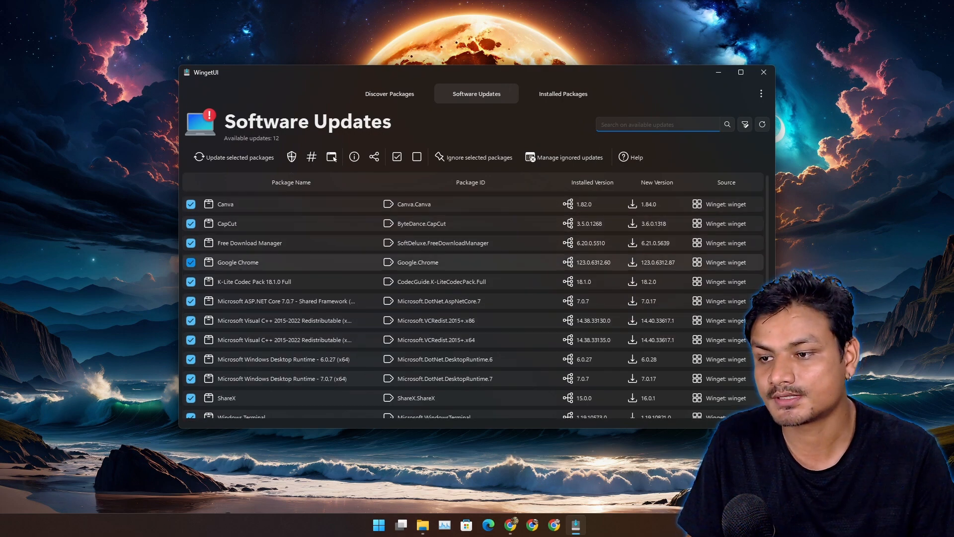
scroll(down, 3)
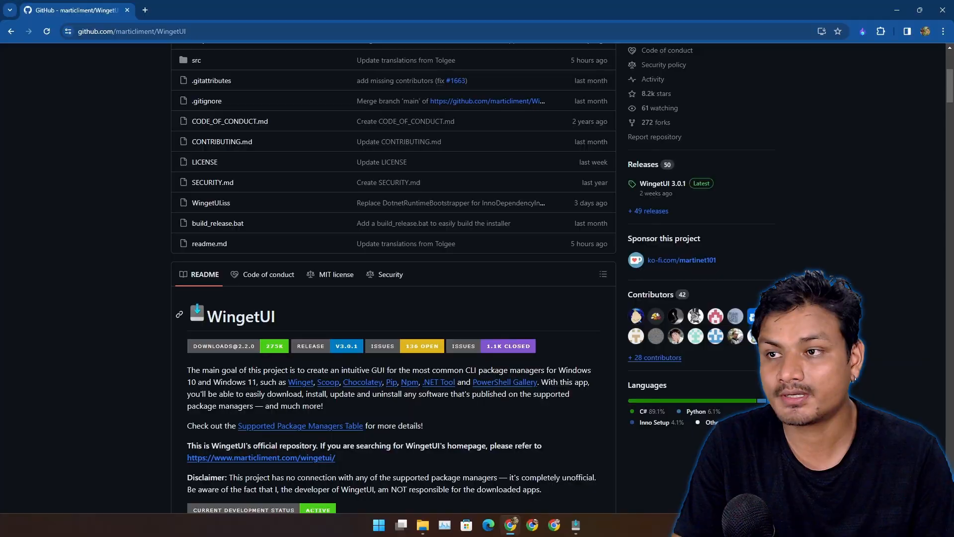
scroll(down, 3)
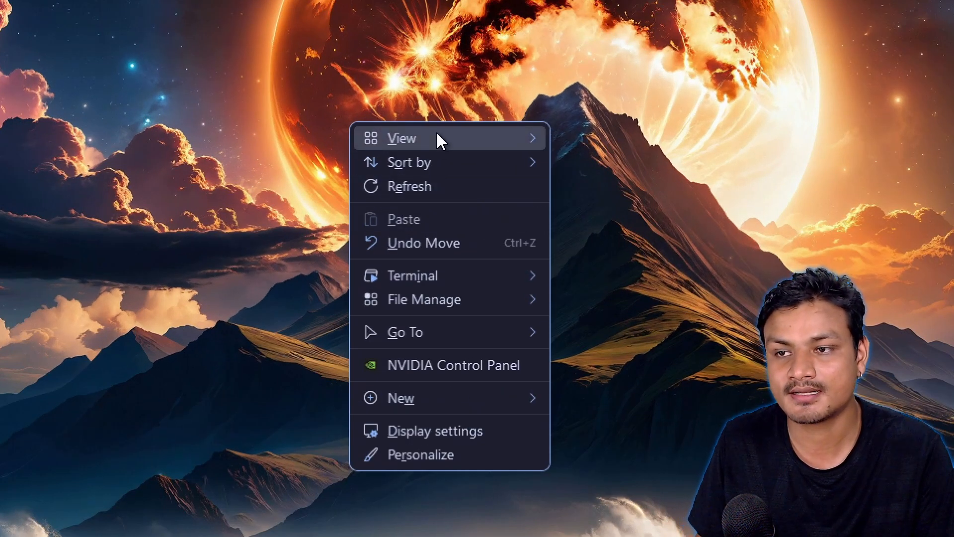
mouse_move(457, 201)
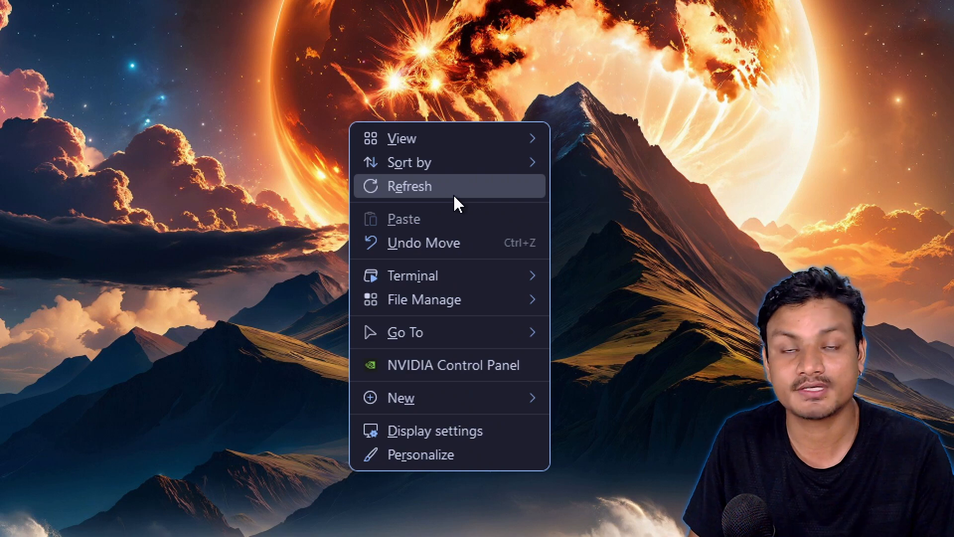
mouse_move(449, 364)
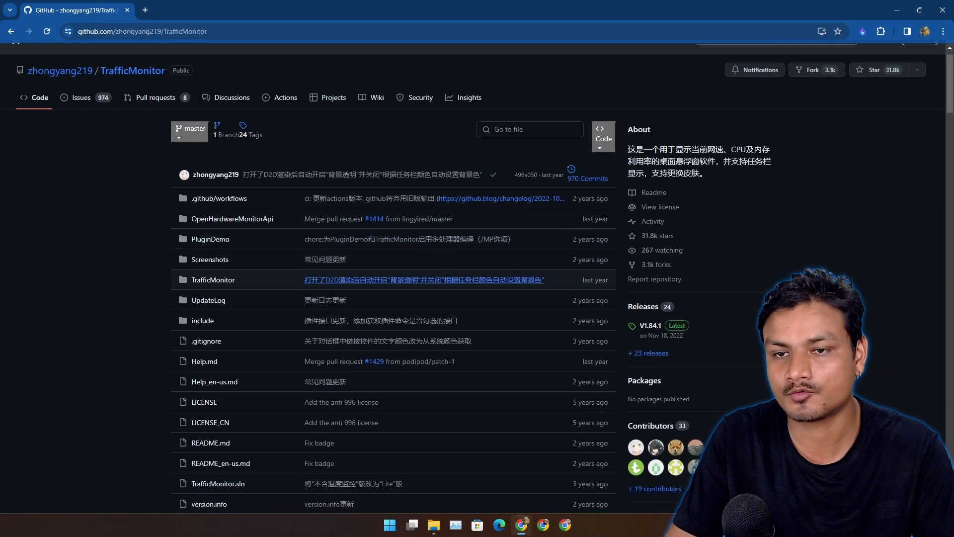
Step: Scroll the TrafficMonitor README down to its floating speed window screenshots
scroll(down, 3)
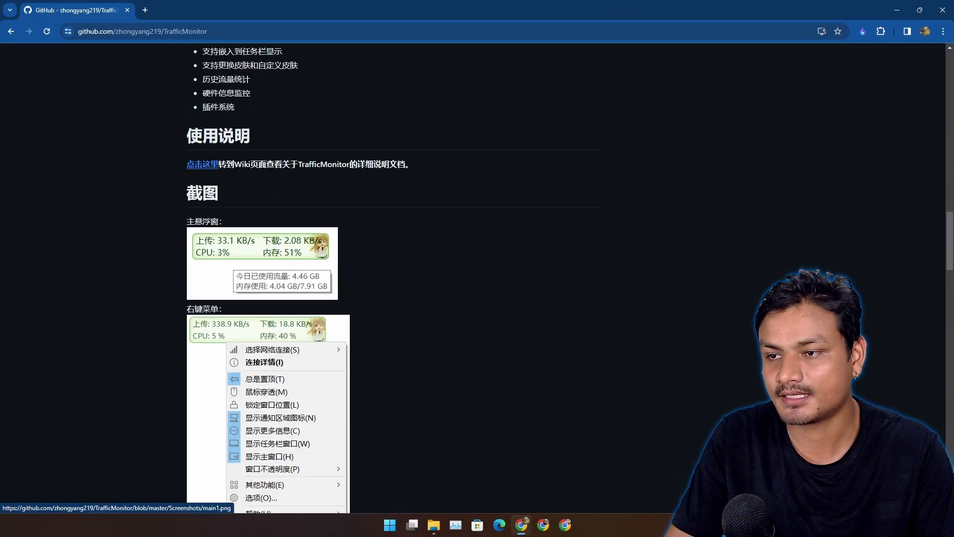
scroll(down, 3)
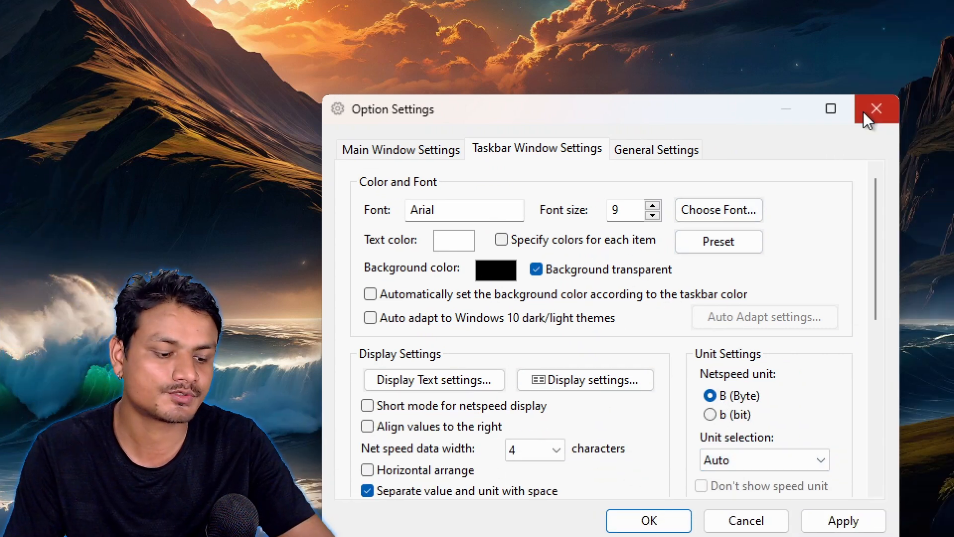
Step: Close TrafficMonitor's Option Settings window and view the taskbar upload/download readout
click(876, 109)
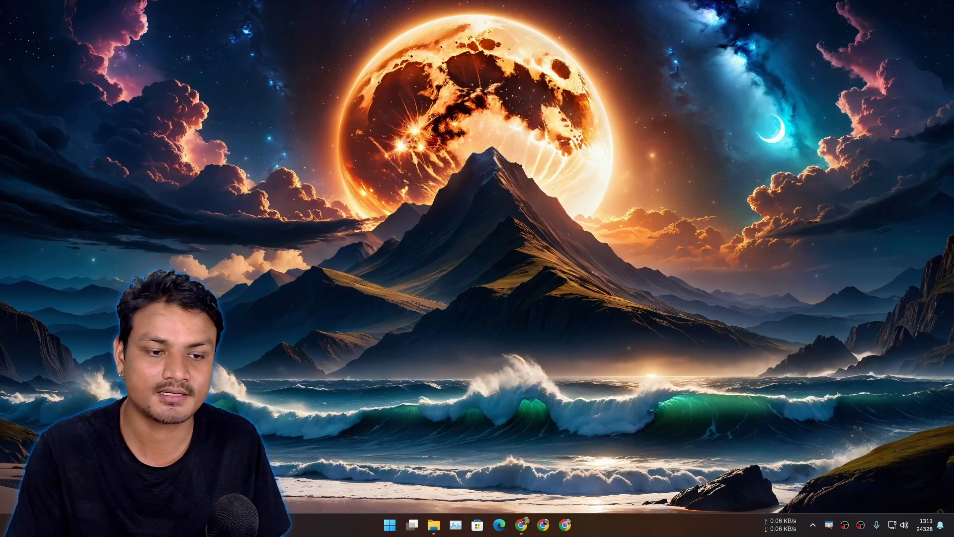
click(498, 524)
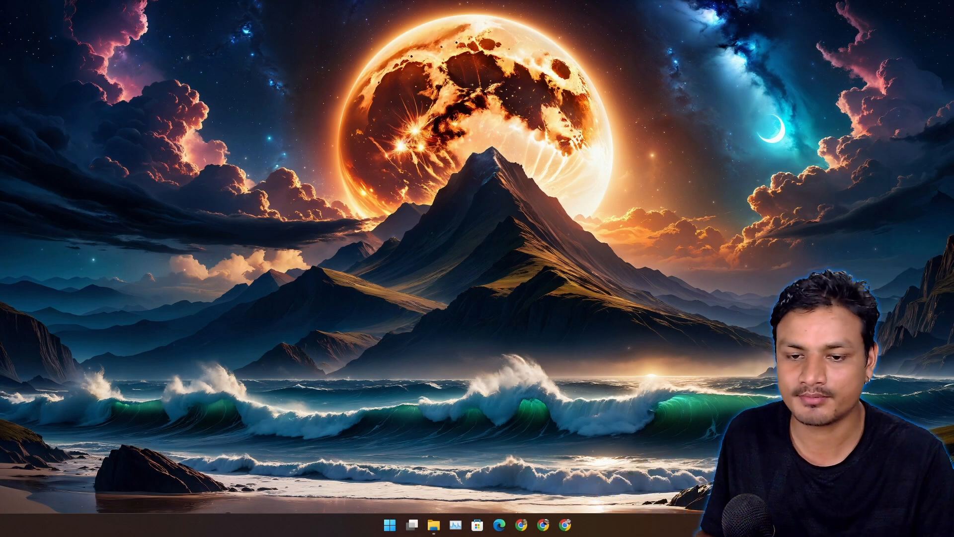
Step: Launch OBS Studio and view the General page of its Settings
click(575, 524)
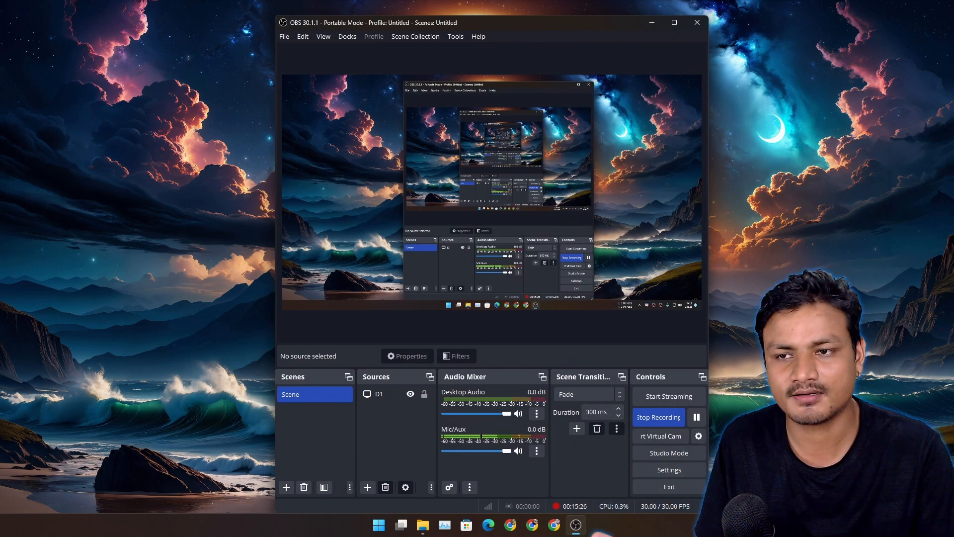
click(668, 469)
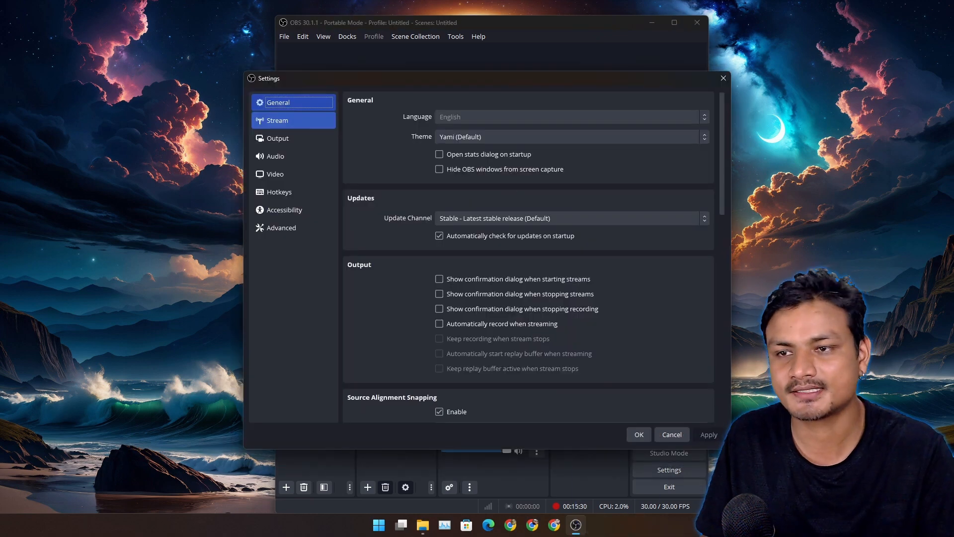
click(277, 138)
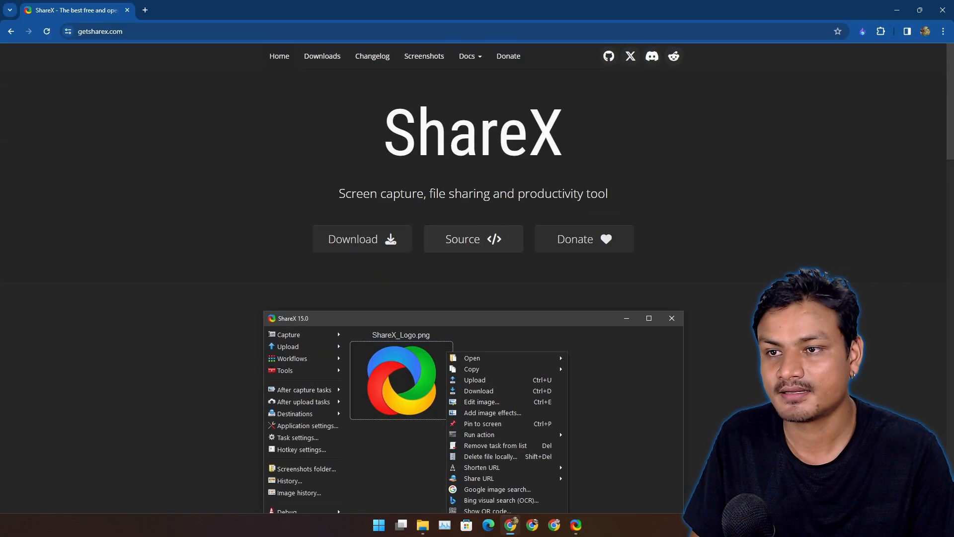
Step: Scroll the getsharex.com home page describing ShareX's capture and sharing features
scroll(down, 3)
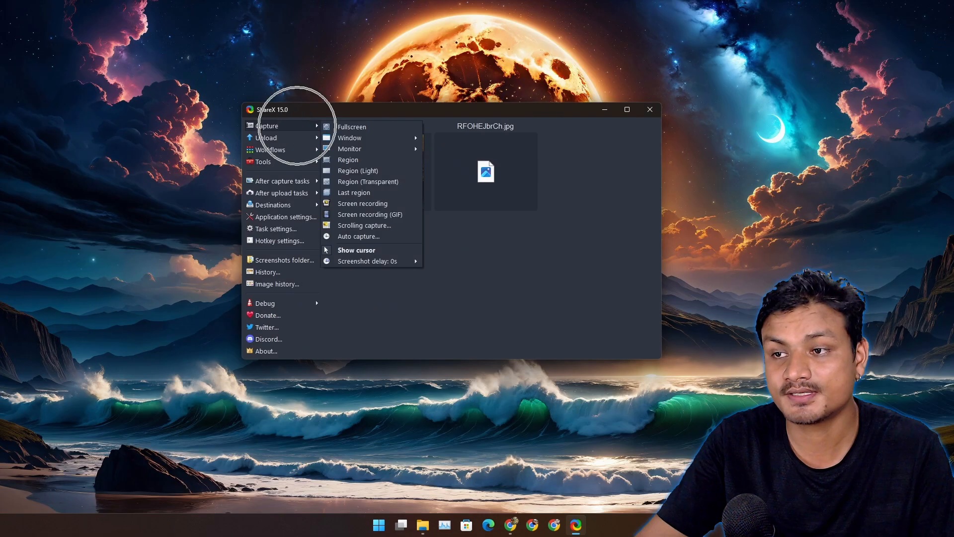
mouse_move(298, 129)
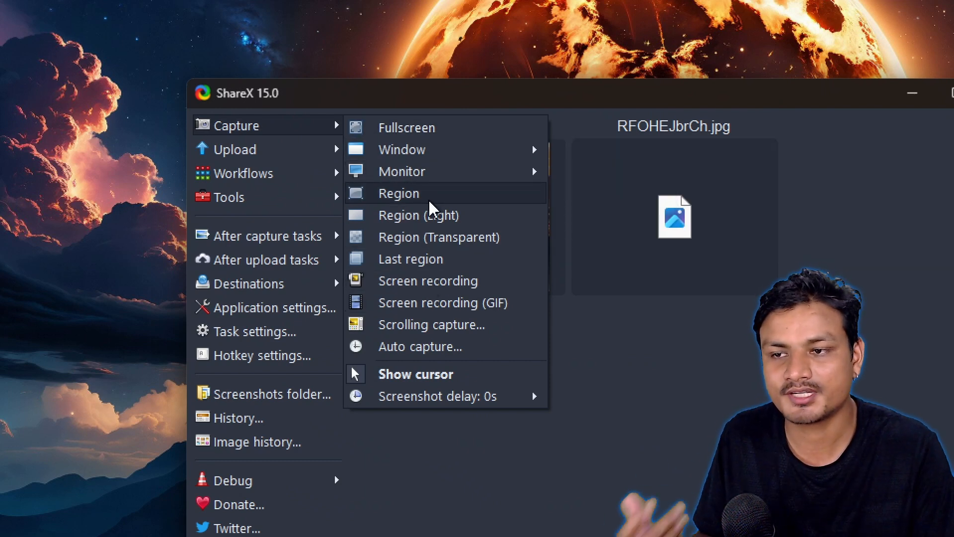
Step: Capture a region of the mountain wallpaper and show the screenshot's actions menu
click(398, 192)
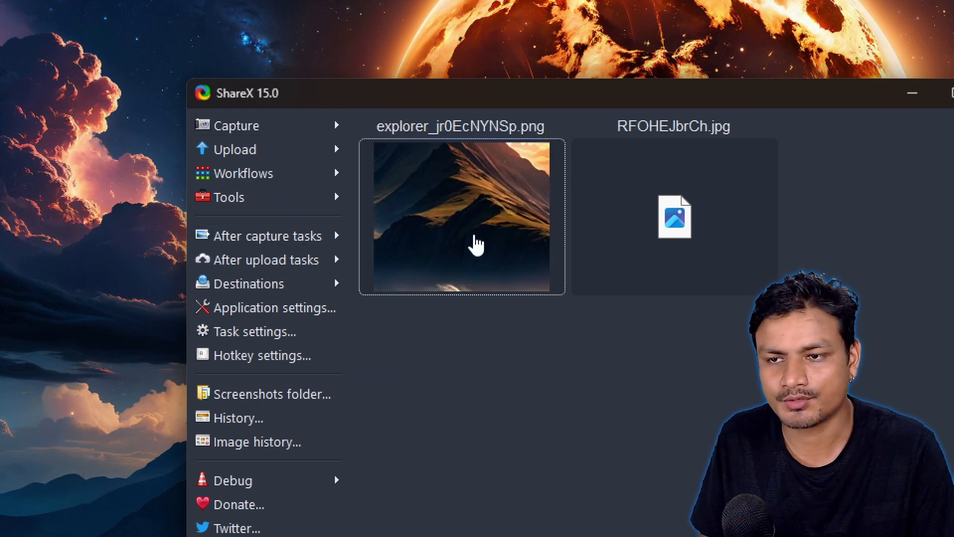
right_click(475, 244)
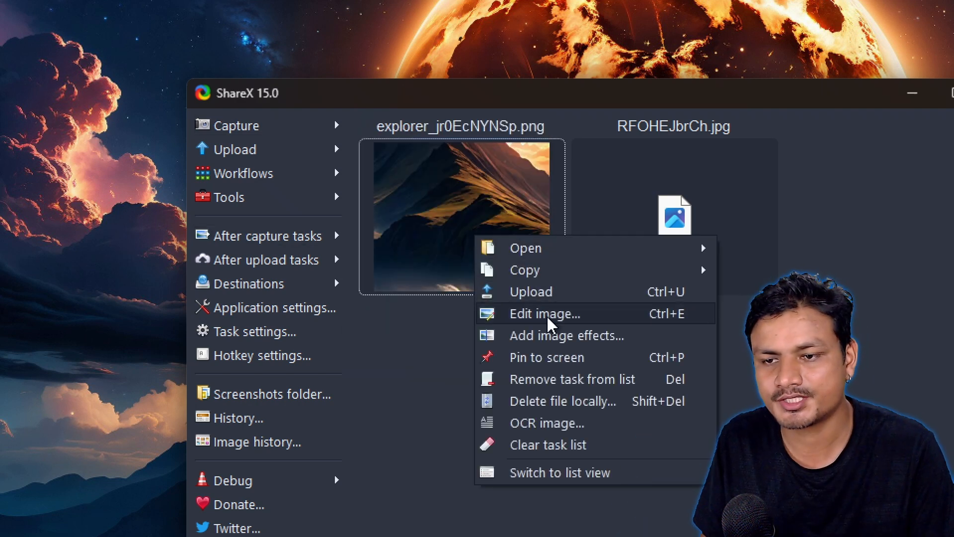
mouse_move(527, 347)
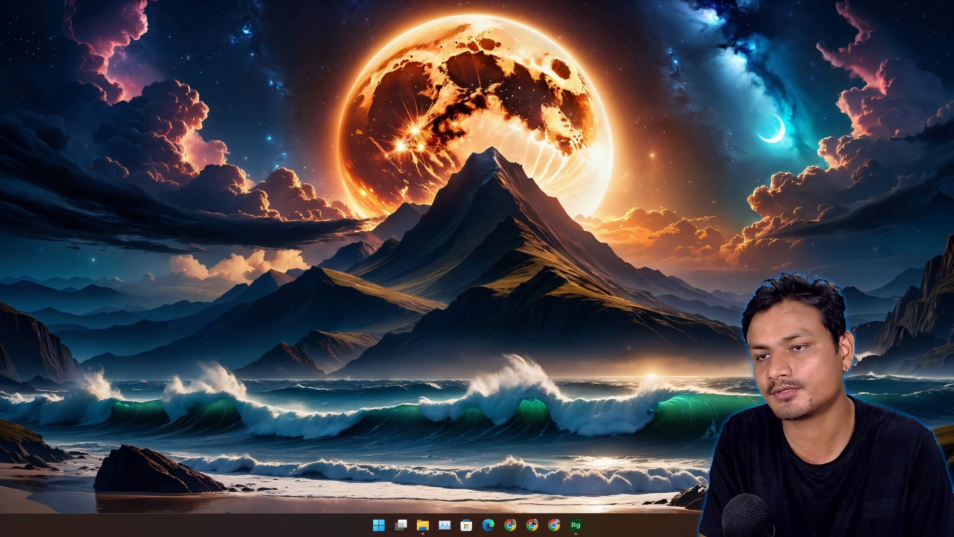
Step: Launch Radiograph and scroll to its fans, motherboard, processor and graphics card details
click(379, 525)
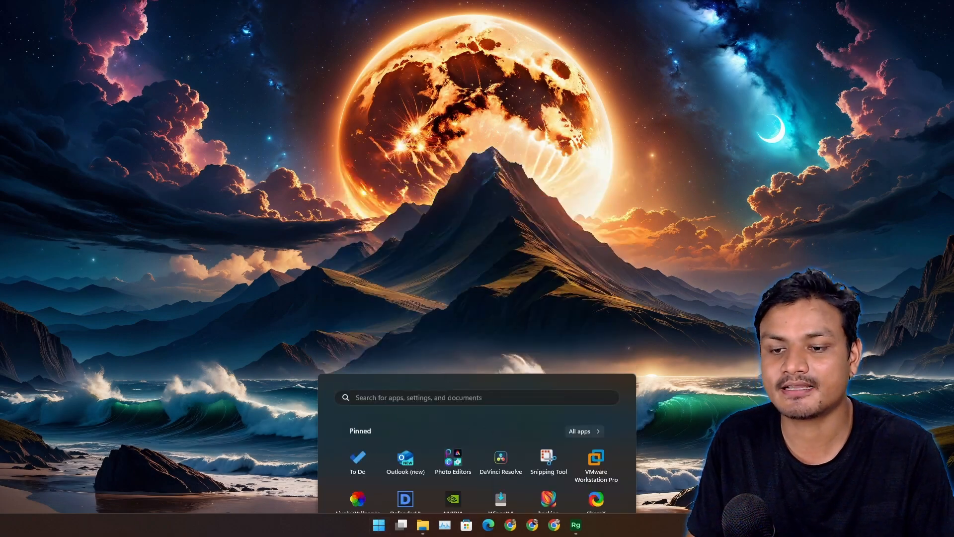
click(574, 524)
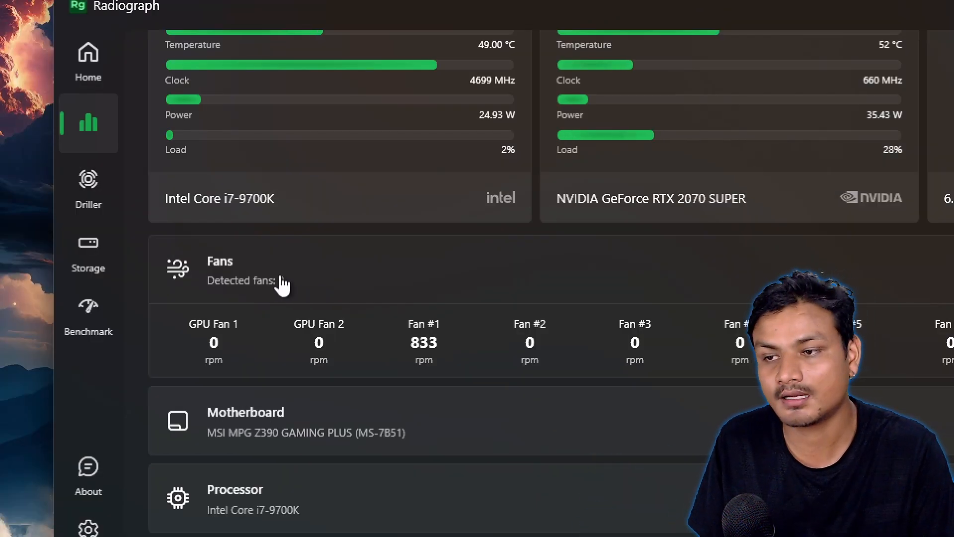
scroll(down, 3)
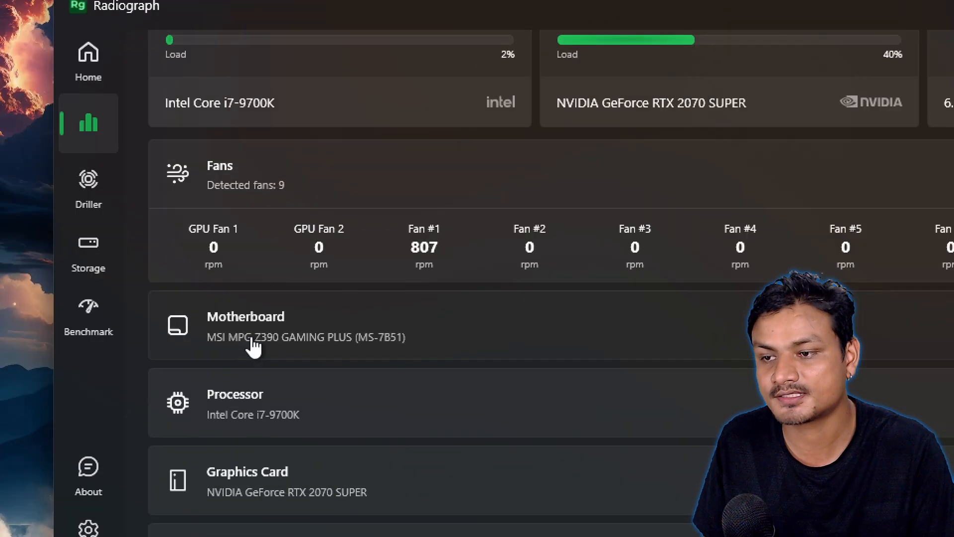
click(88, 182)
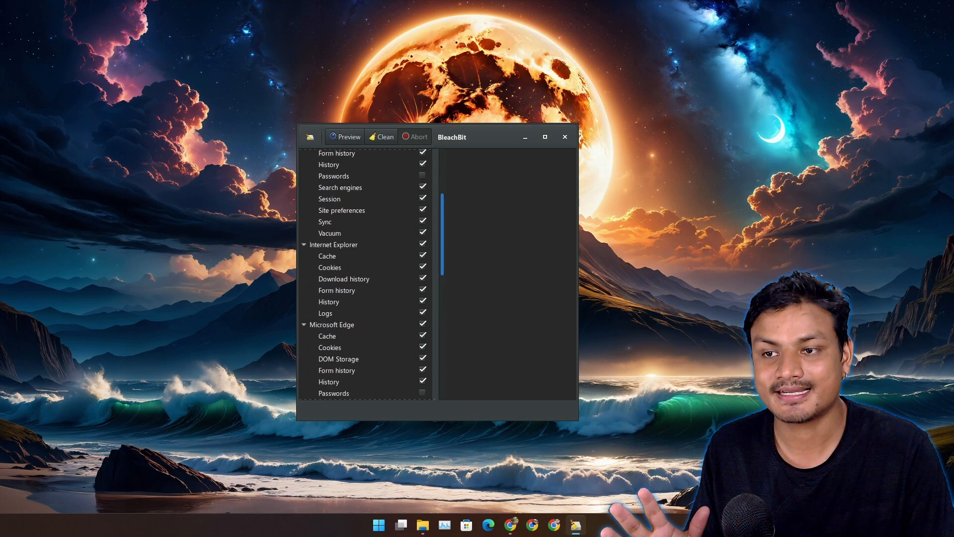
Step: Browse BleachBit's Deep scan, Chrome, Internet Explorer and Edge cleaner checkboxes
scroll(up, 3)
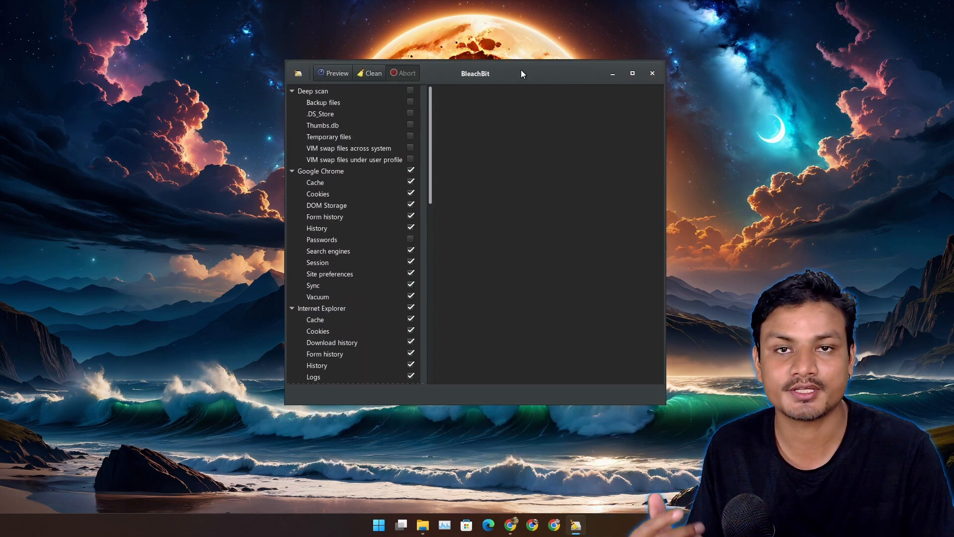
click(369, 72)
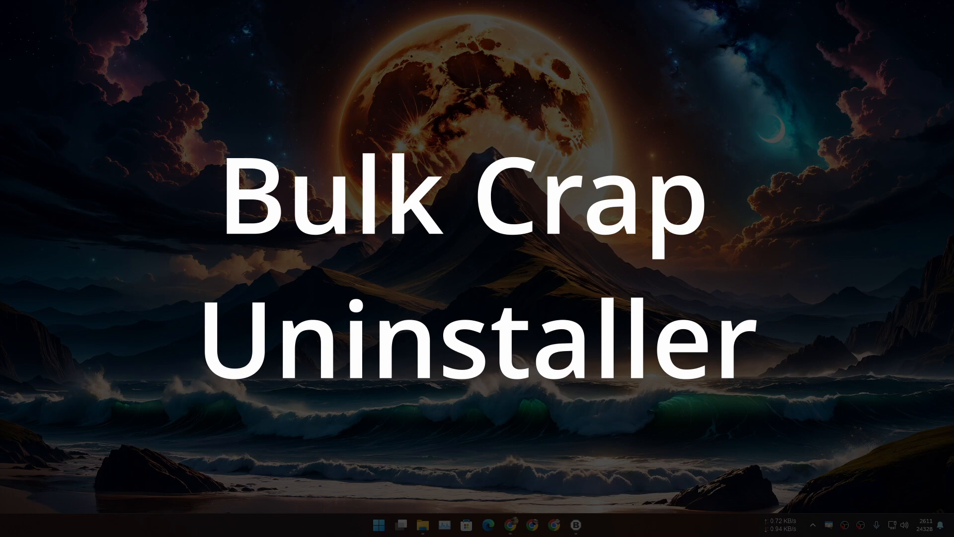
Step: Uninstall Adobe Express in Bulk Crap Uninstaller and close the finished uninstall report
click(488, 523)
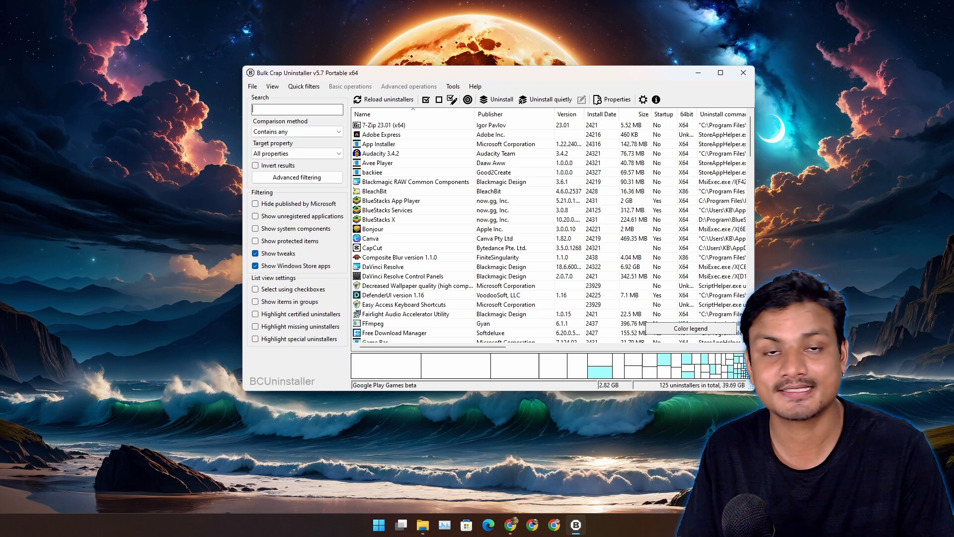
right_click(389, 124)
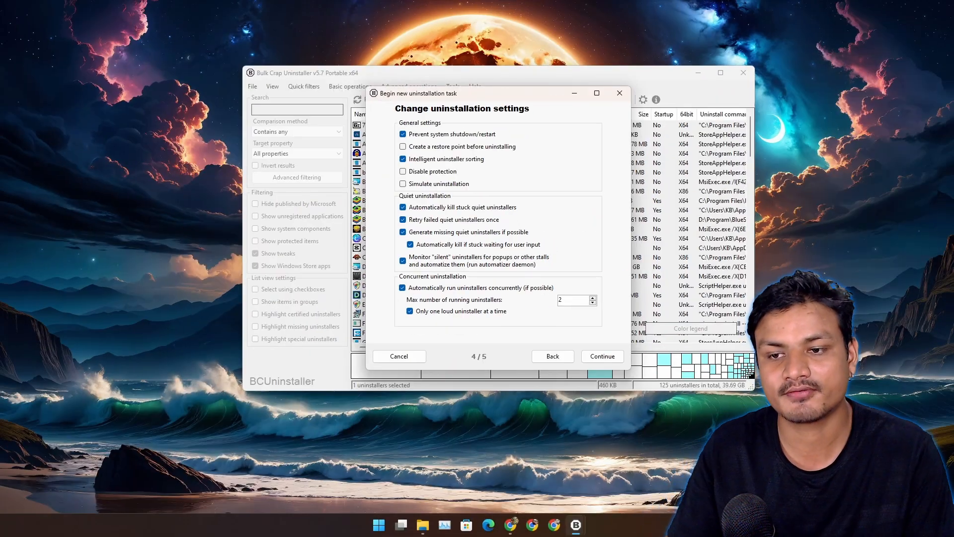
click(601, 356)
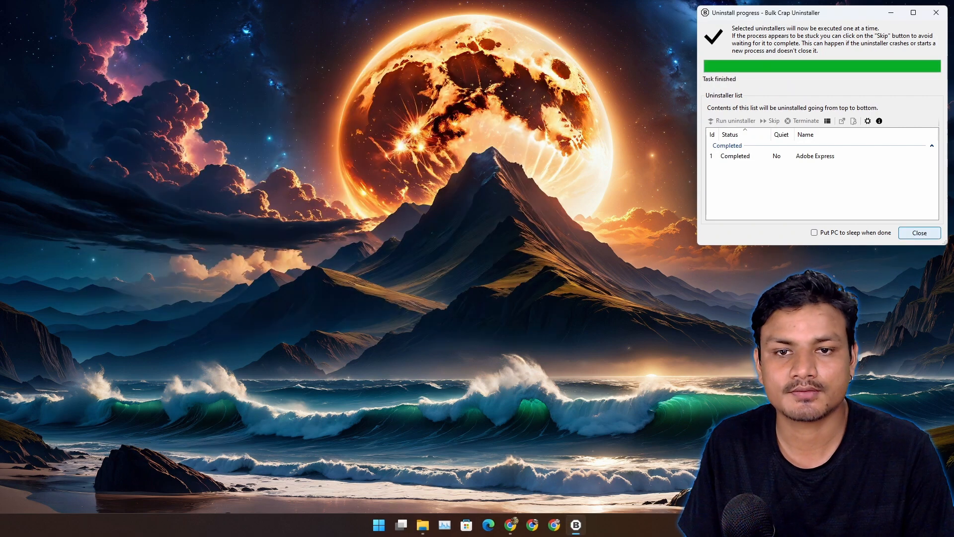
click(919, 232)
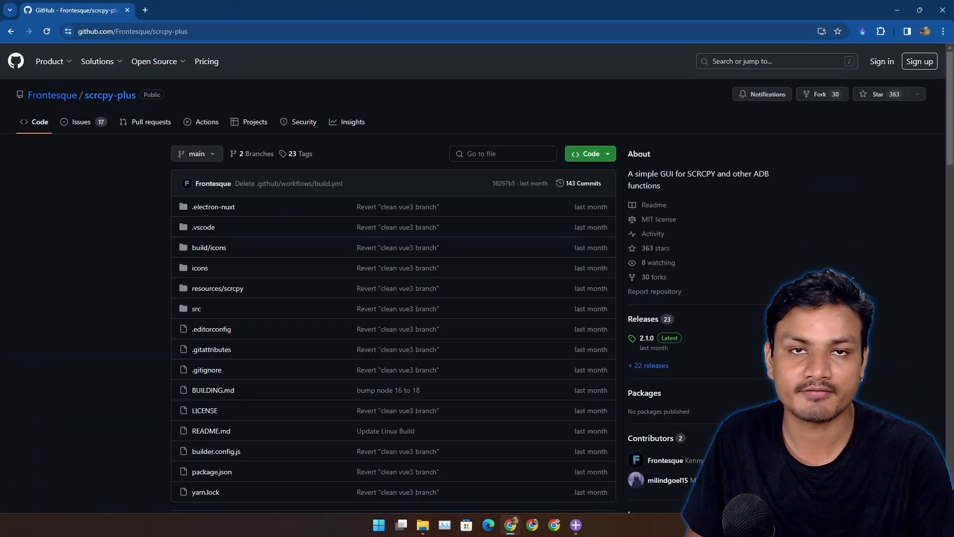
Step: Scroll through the scrcpy-plus README's features and Windows, Linux and macOS downloads, then back up
scroll(down, 3)
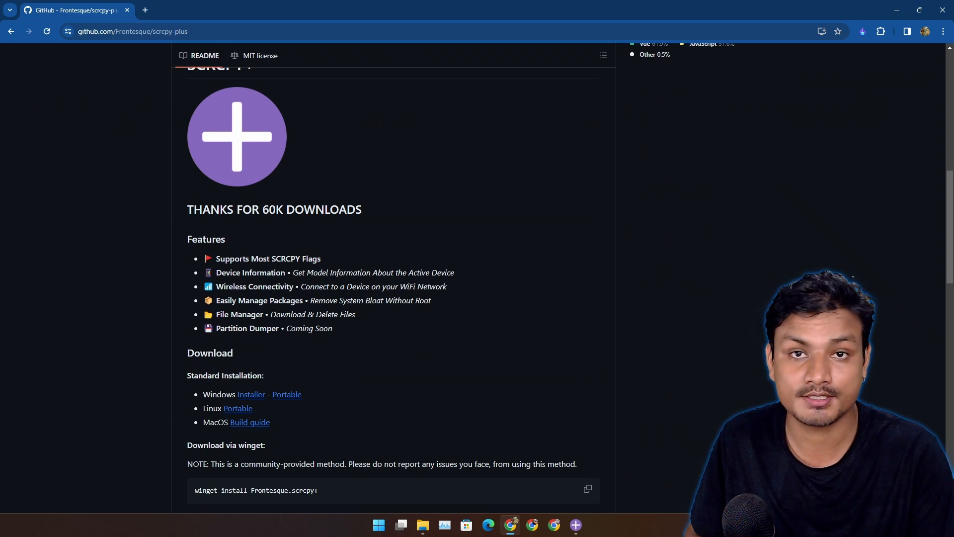
scroll(up, 3)
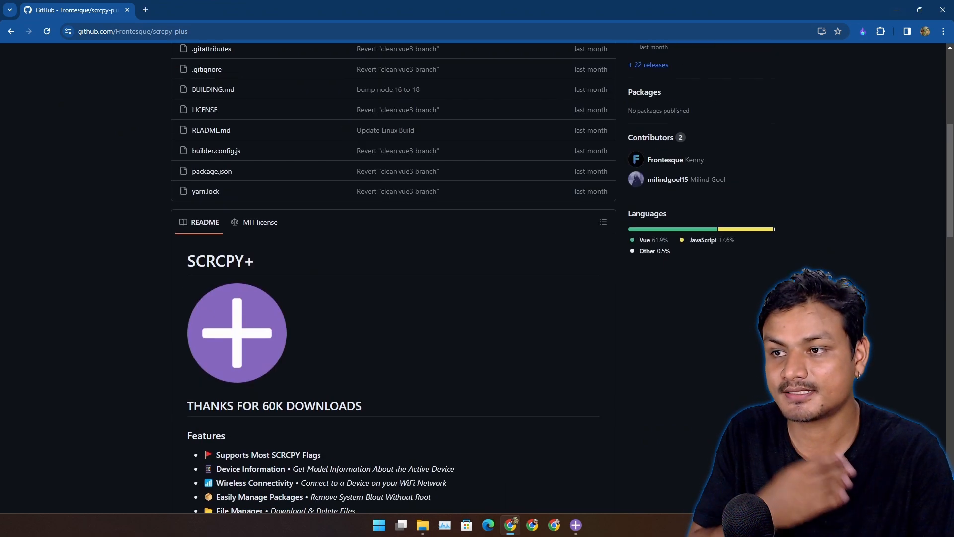
scroll(up, 3)
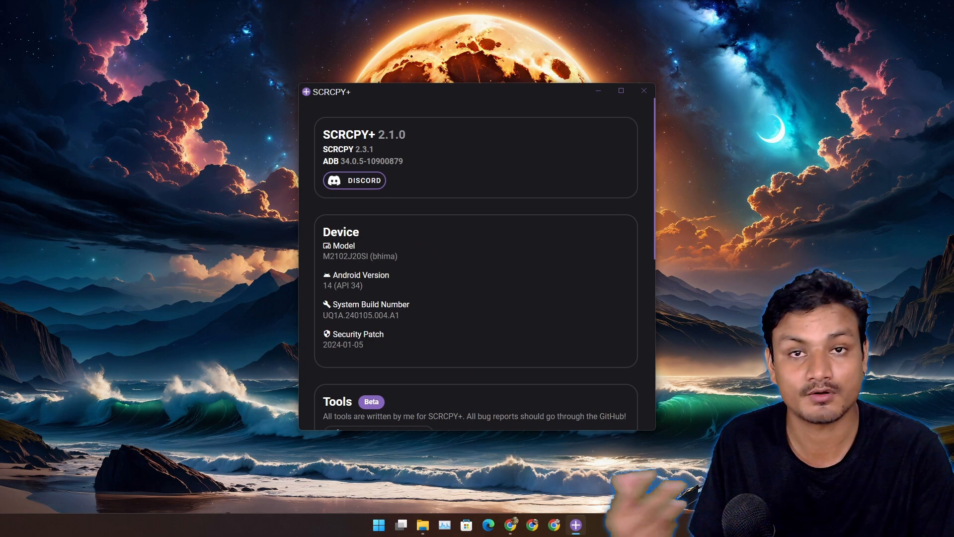
Step: Start mirroring the connected phone and scroll its Android Settings list in the mirror window
scroll(down, 3)
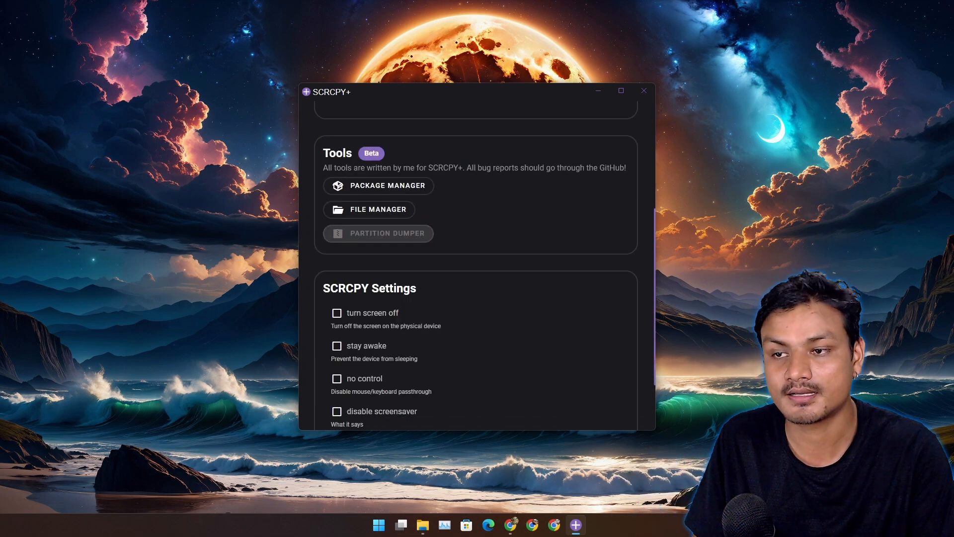
scroll(down, 3)
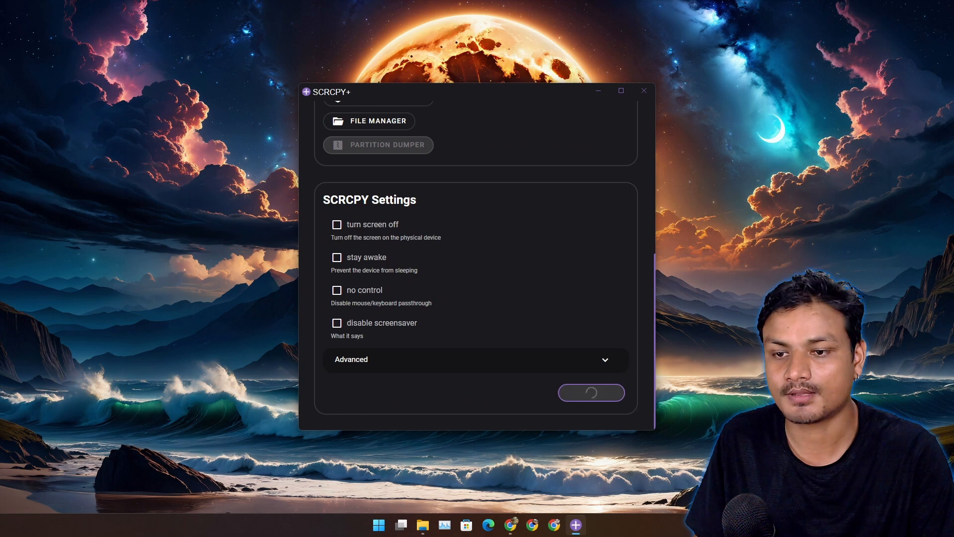
click(590, 393)
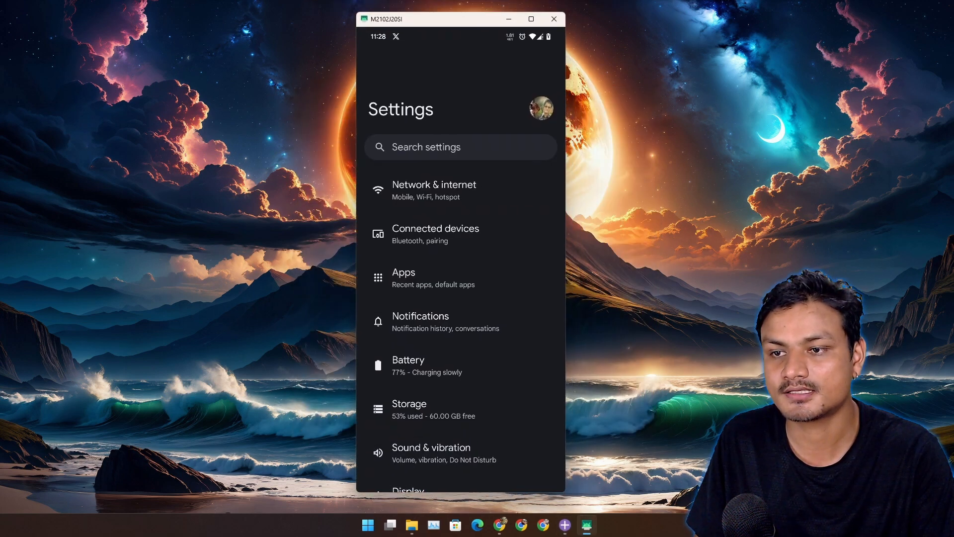
scroll(down, 3)
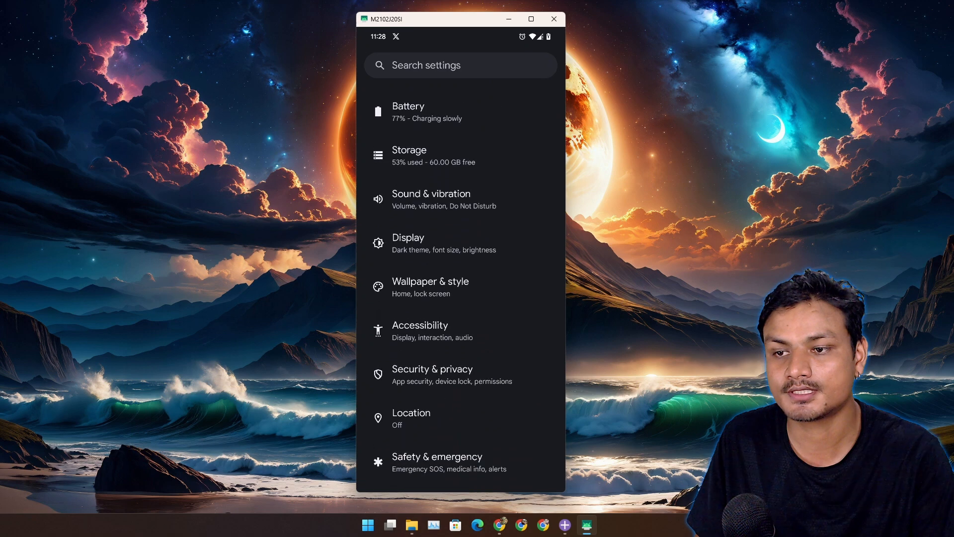
scroll(up, 3)
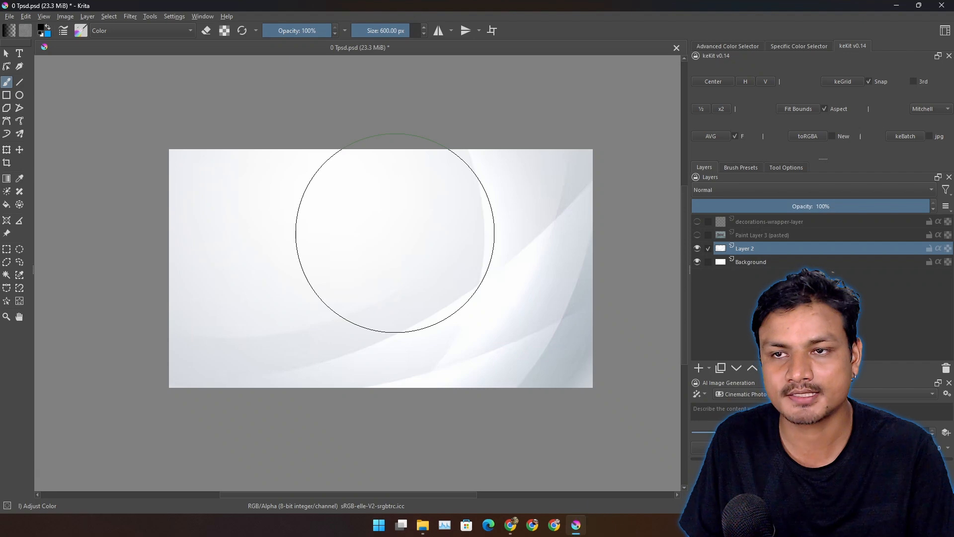
mouse_move(404, 265)
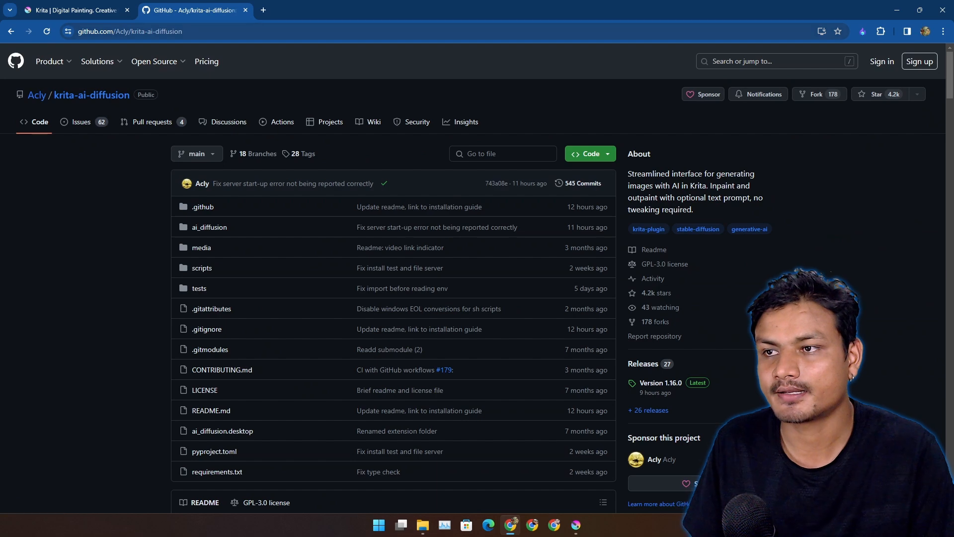
Step: View Krita's AI image diffusion settings with the Cinematic Photo preset, then close them
click(574, 524)
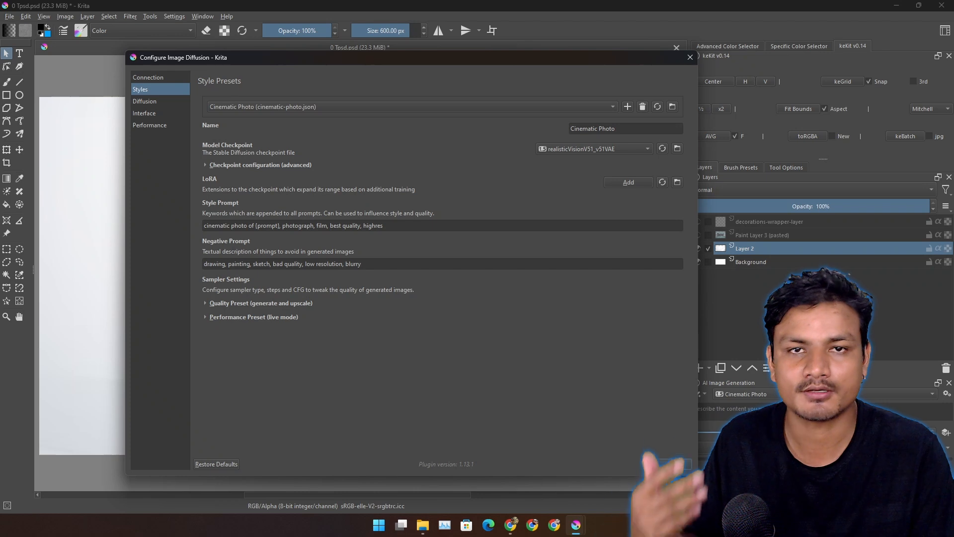
click(689, 57)
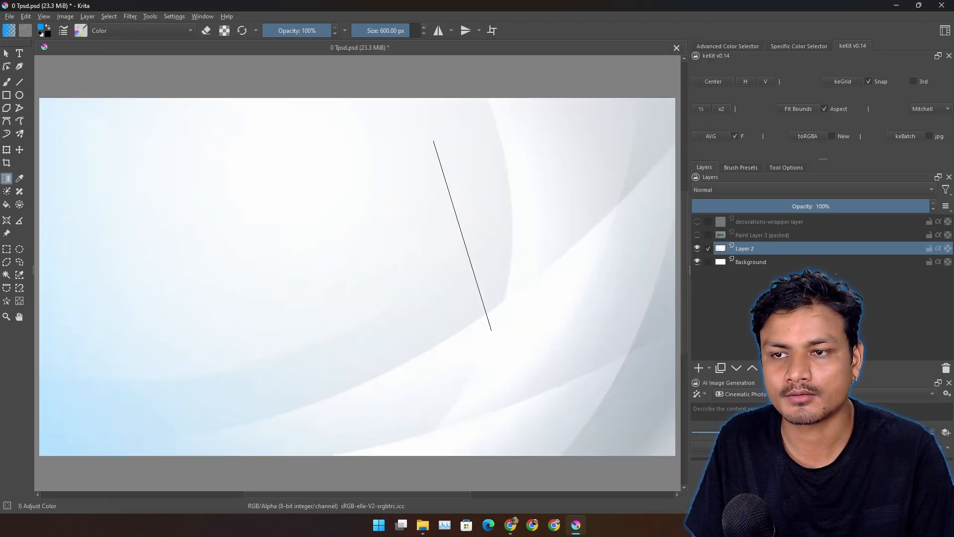
Step: Enable Drop Shadow and Inner Shadow in Layer 2's Layer Style dialog and apply
right_click(744, 249)
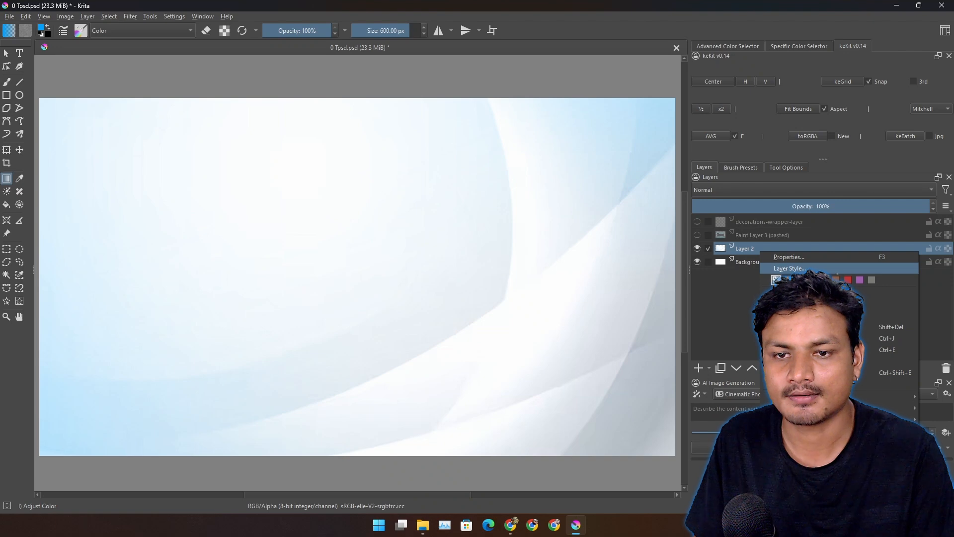
click(790, 269)
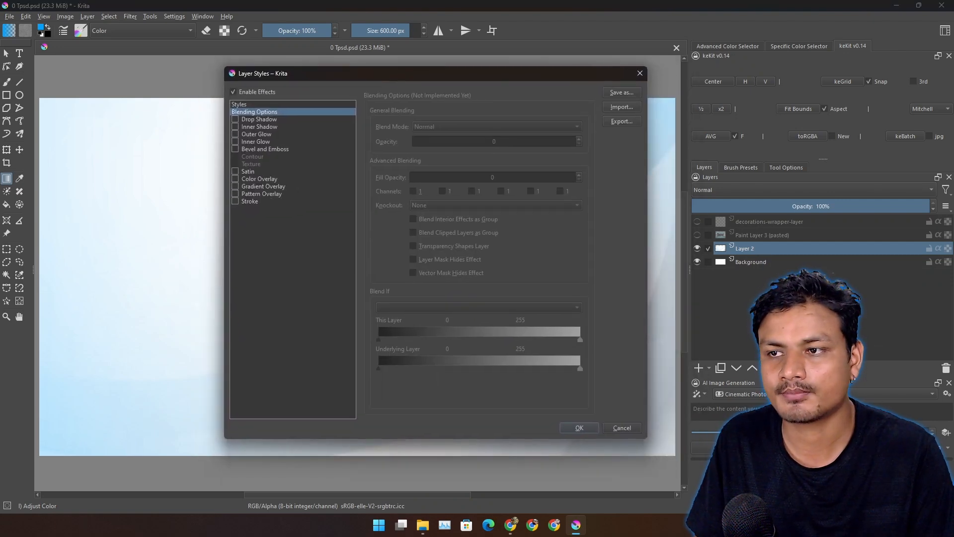
click(235, 118)
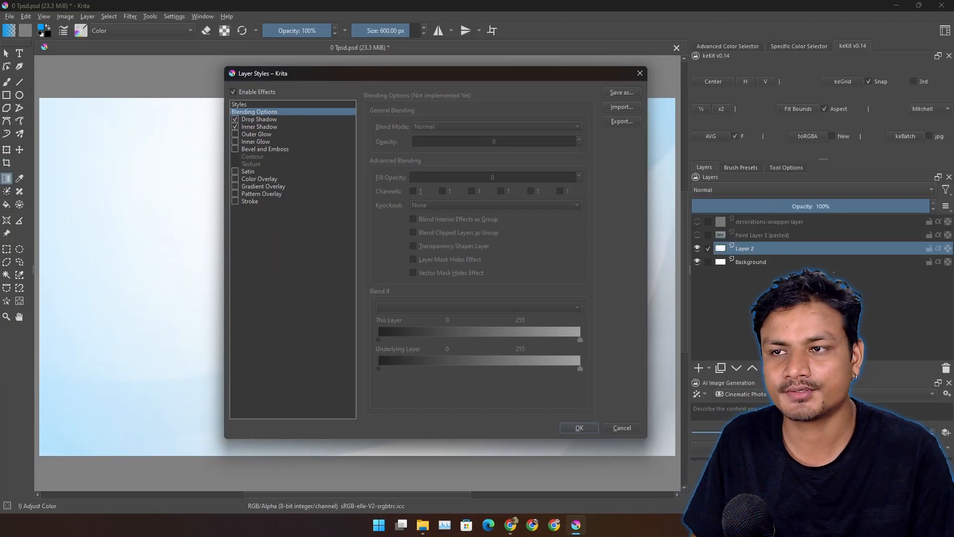
click(621, 427)
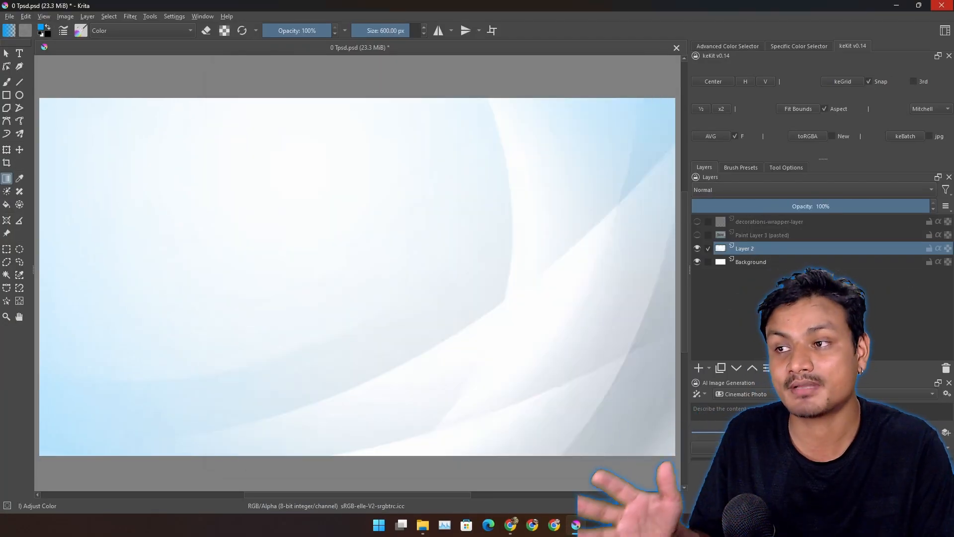